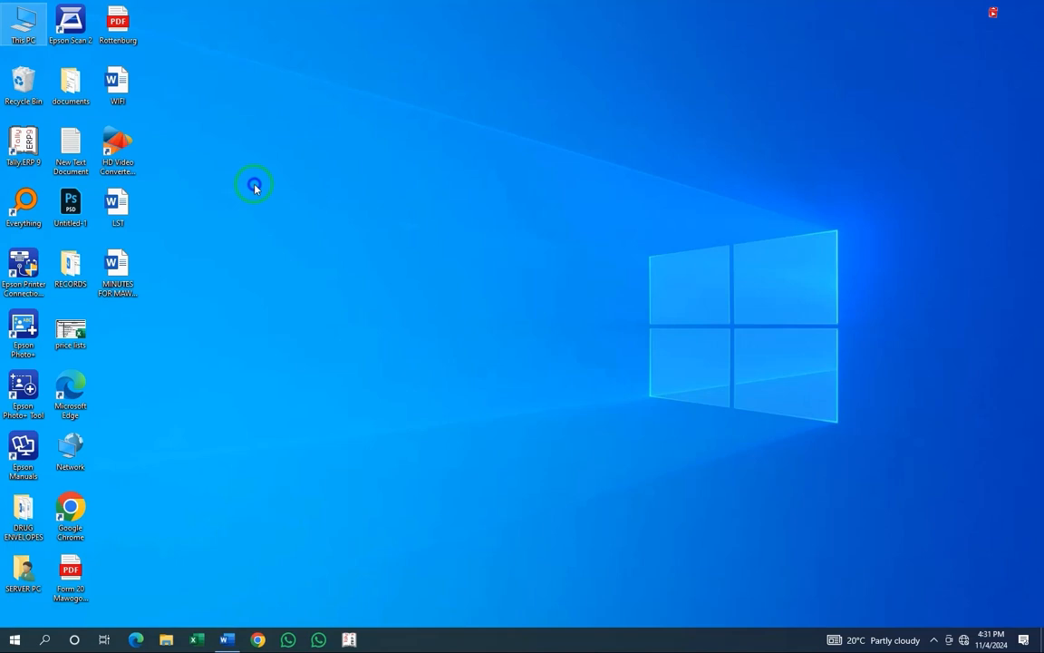
- Attempt to connect to the MAWOGOLA_PHARMACY network from the Wi-Fi flyout
{"action": "left_click", "coordinate": [962, 640]}
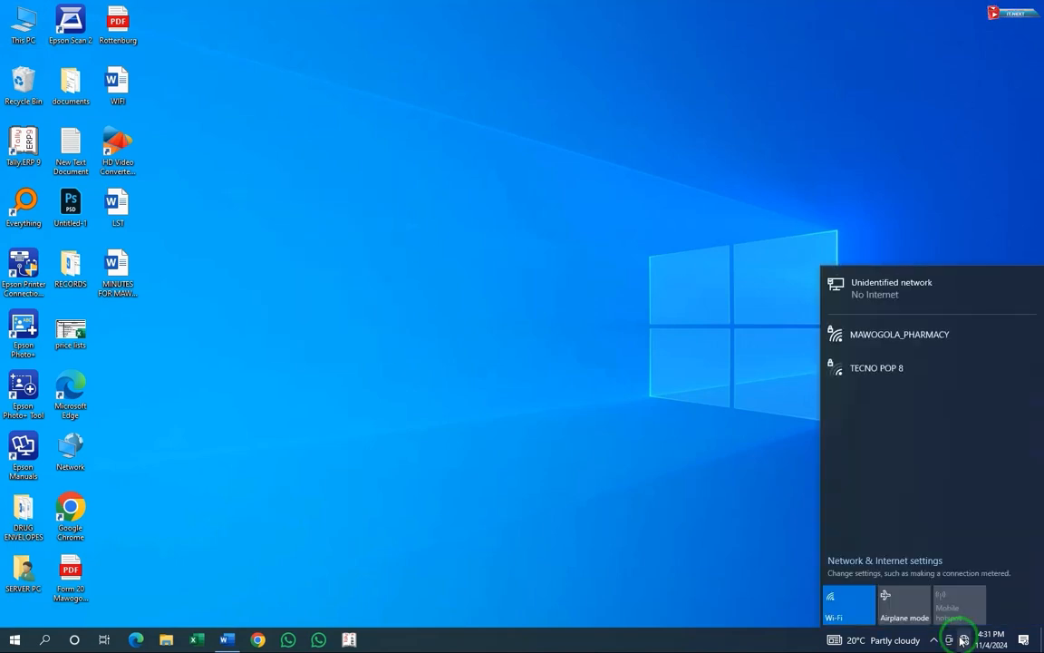
{"action": "left_click", "coordinate": [899, 334]}
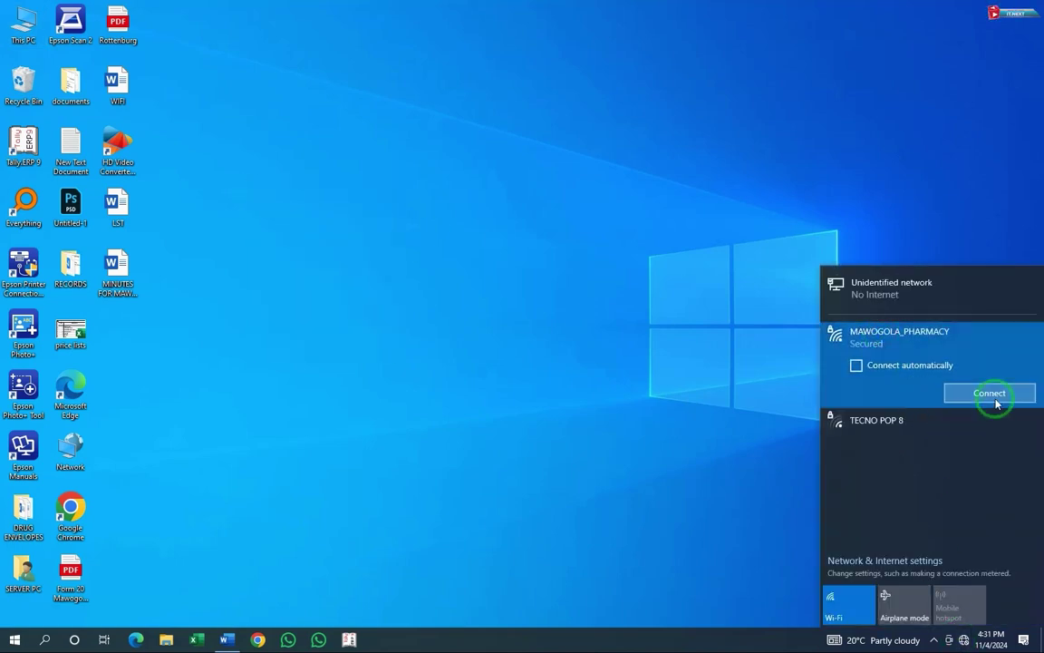
{"action": "left_click", "coordinate": [990, 391]}
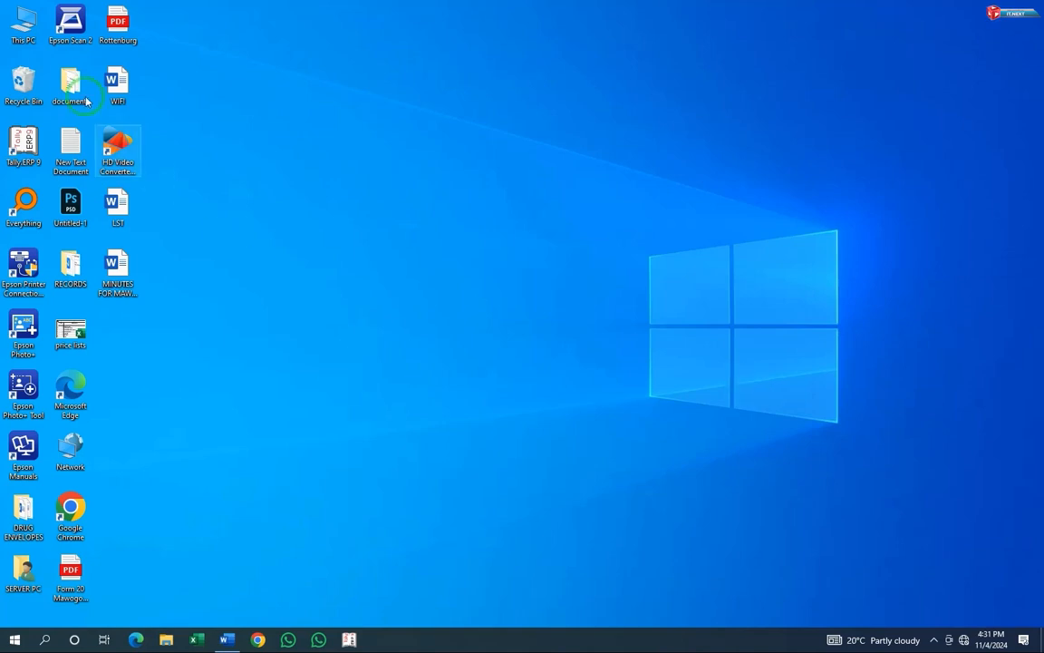
- Reach Device Manager through This PC's Properties page
{"action": "right_click", "coordinate": [22, 22]}
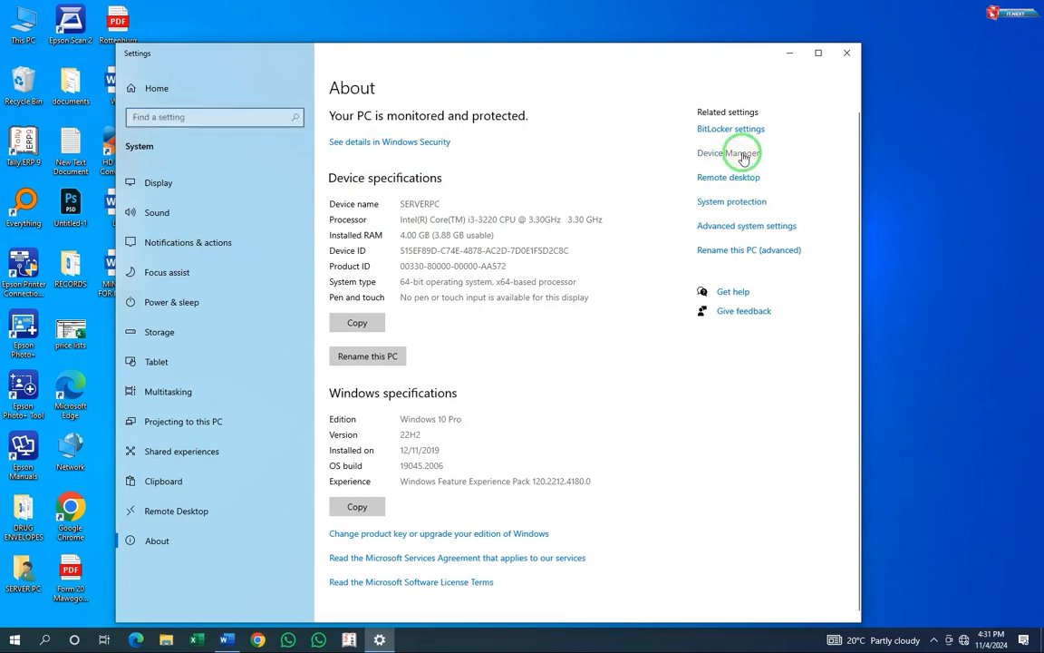
{"action": "left_click", "coordinate": [728, 152]}
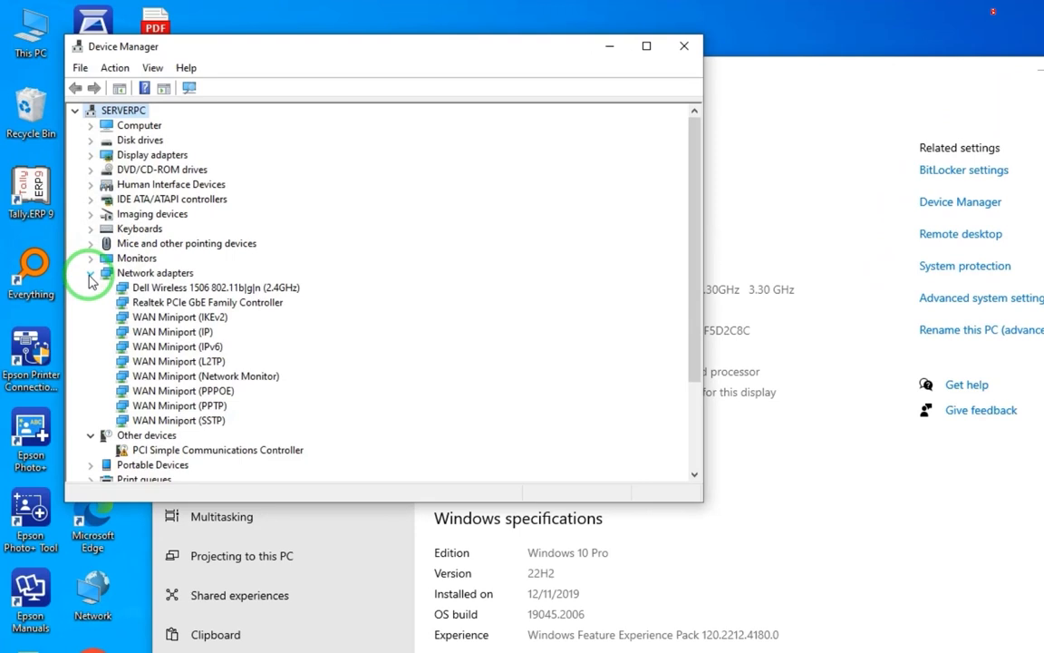
- Uninstall the Dell Wireless 1506 adapter under Network adapters and confirm
{"action": "right_click", "coordinate": [214, 293]}
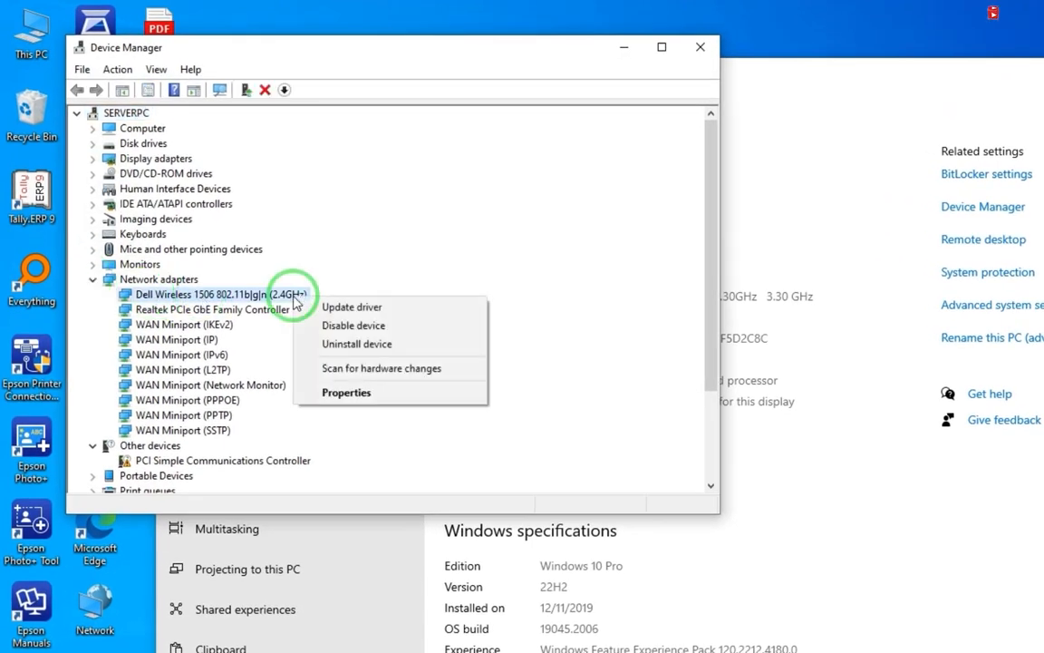
{"action": "mouse_move", "coordinate": [355, 345]}
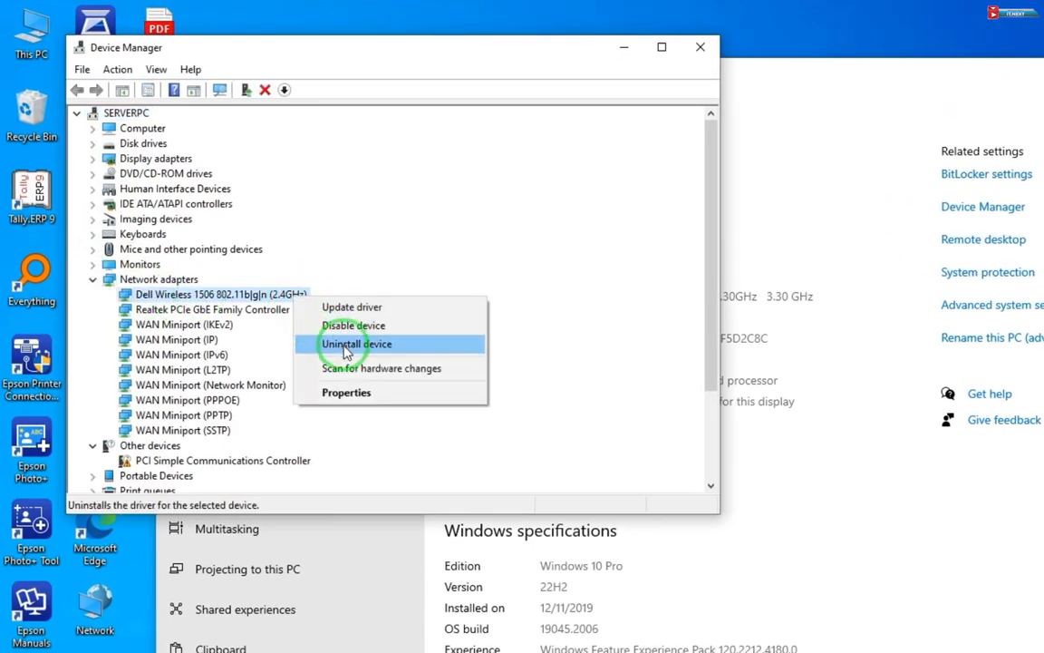
{"action": "left_click", "coordinate": [356, 344]}
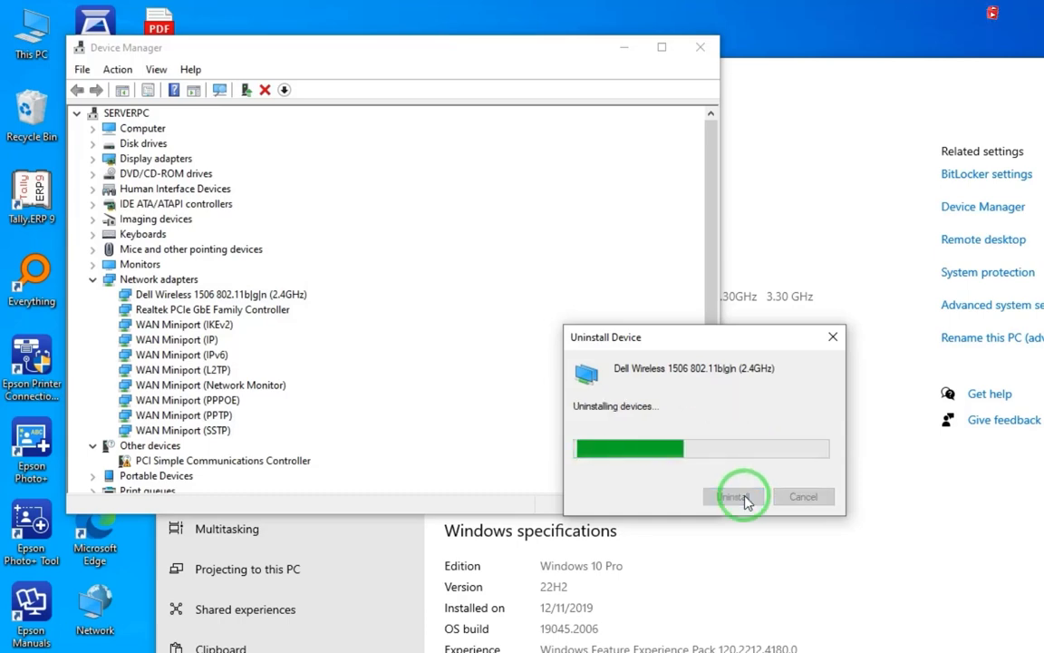
{"action": "left_click", "coordinate": [740, 497]}
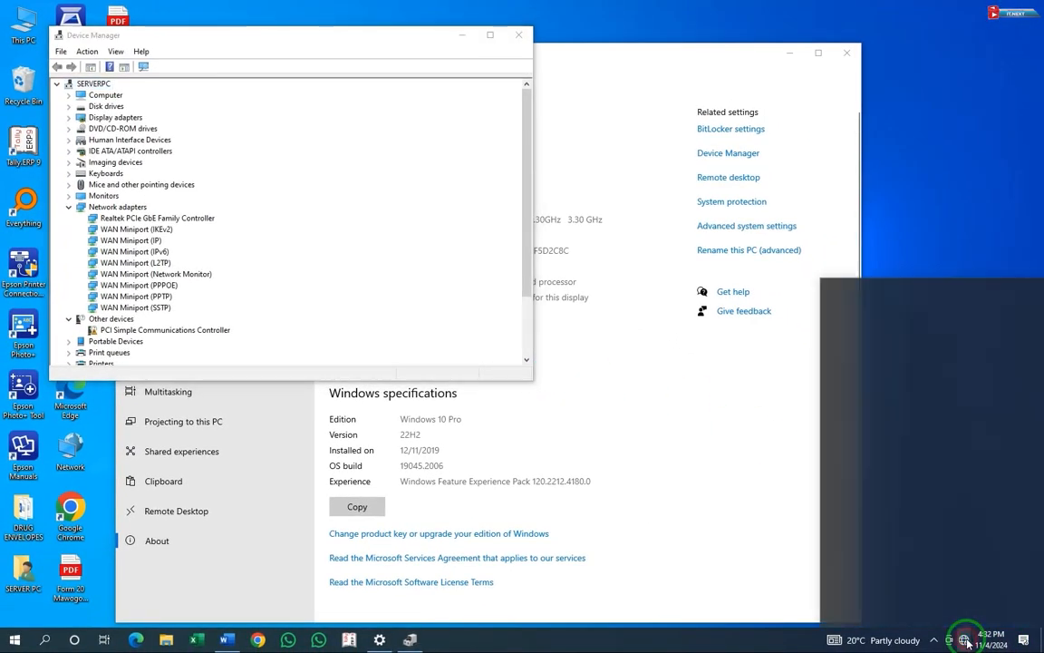
- Scan for hardware changes so the Wi-Fi adapter reinstalls
{"action": "left_click", "coordinate": [964, 638]}
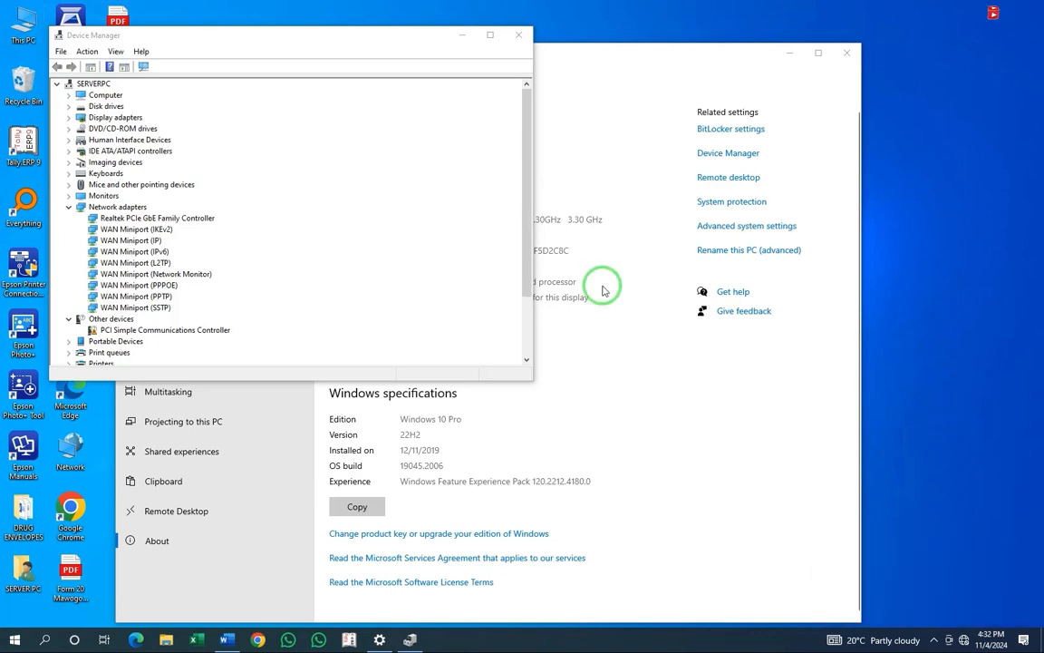
{"action": "mouse_move", "coordinate": [526, 82]}
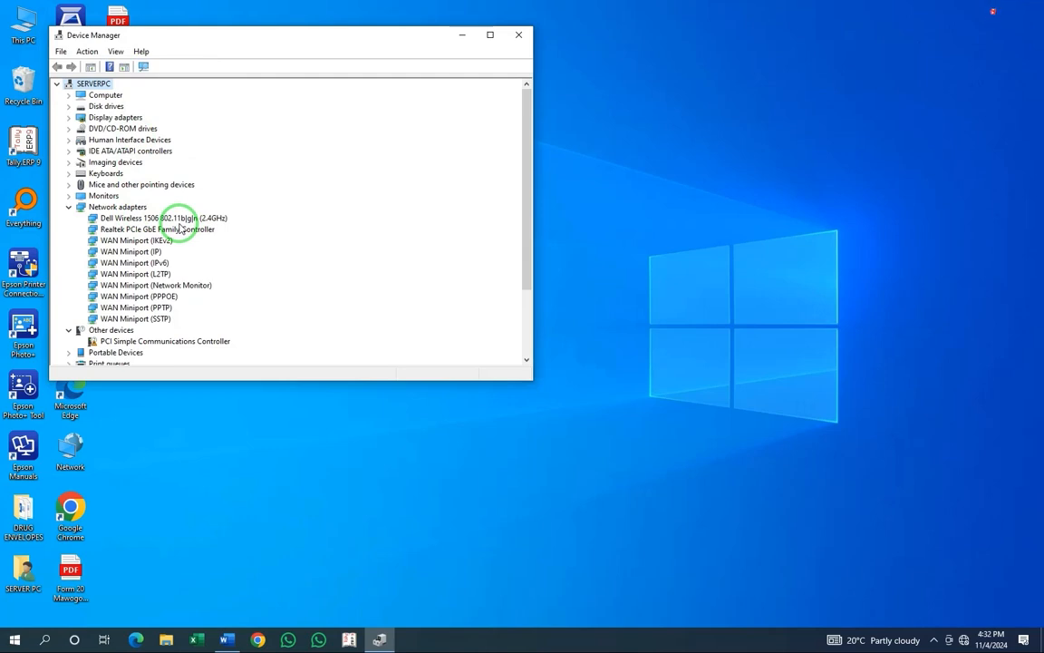
{"action": "mouse_move", "coordinate": [758, 180]}
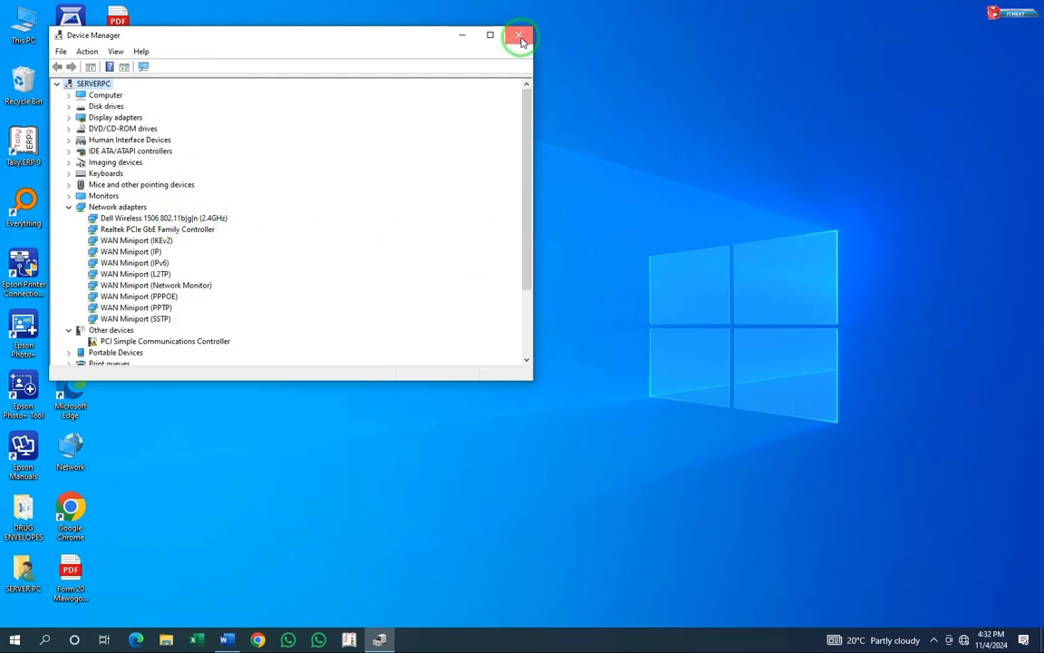
- Close Device Manager and connect to MAWOGOLA_PHARMACY with its security key
{"action": "left_click", "coordinate": [519, 35]}
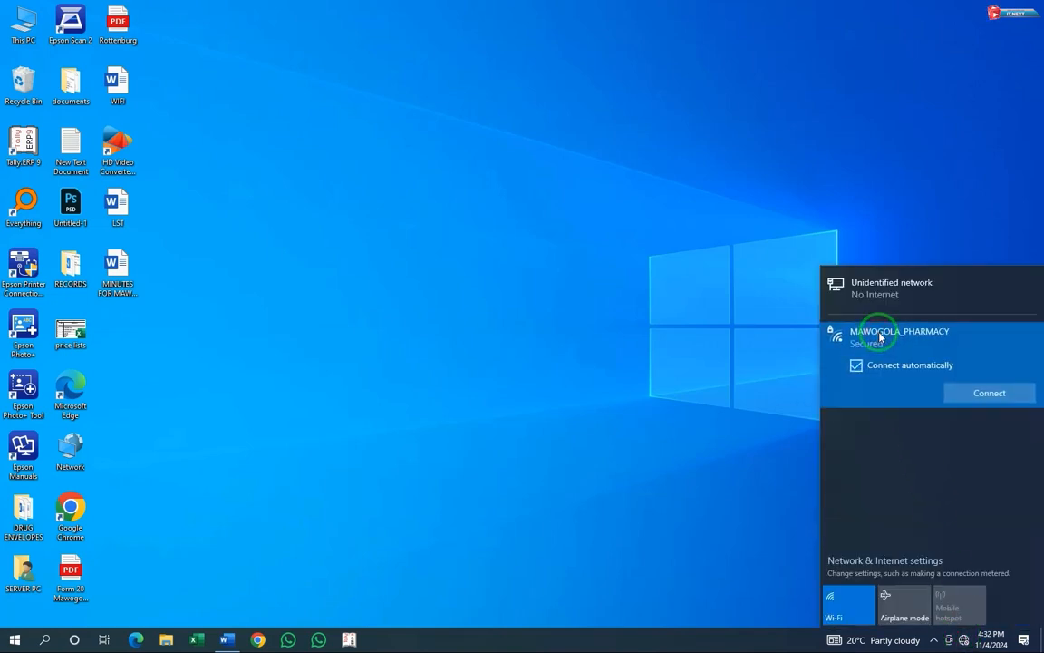
{"action": "left_click", "coordinate": [990, 391]}
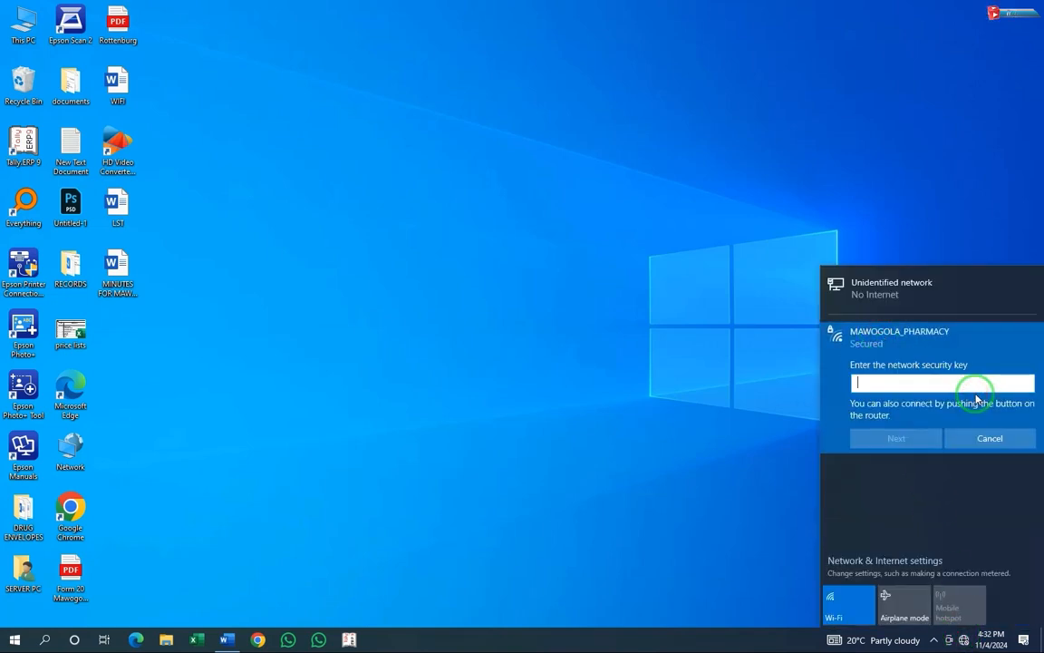
{"action": "type", "text": "•"}
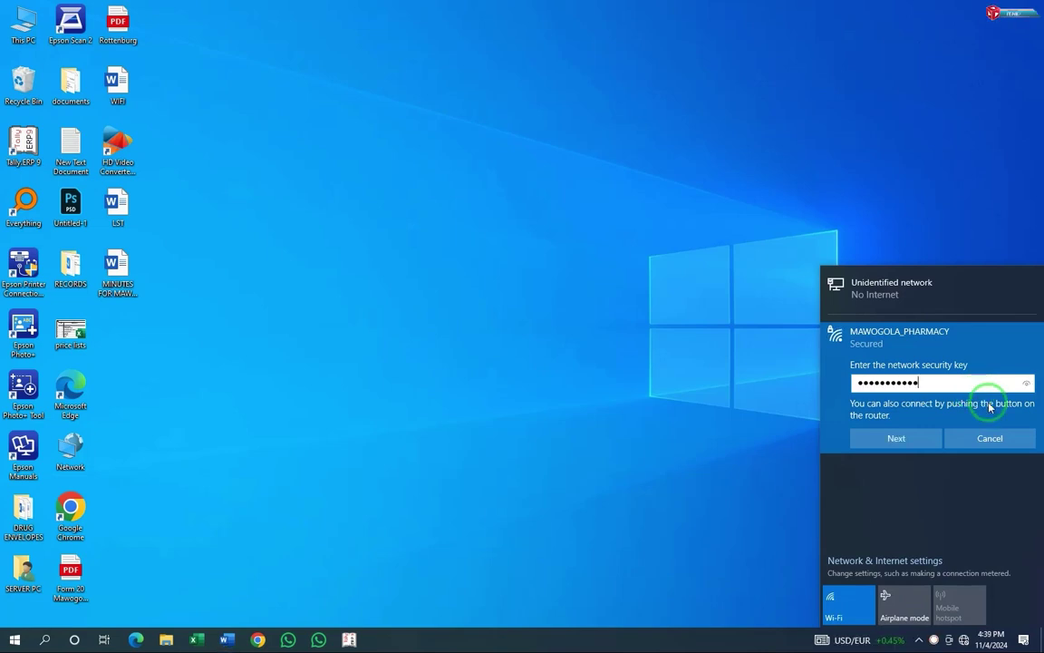
{"action": "left_click", "coordinate": [895, 437]}
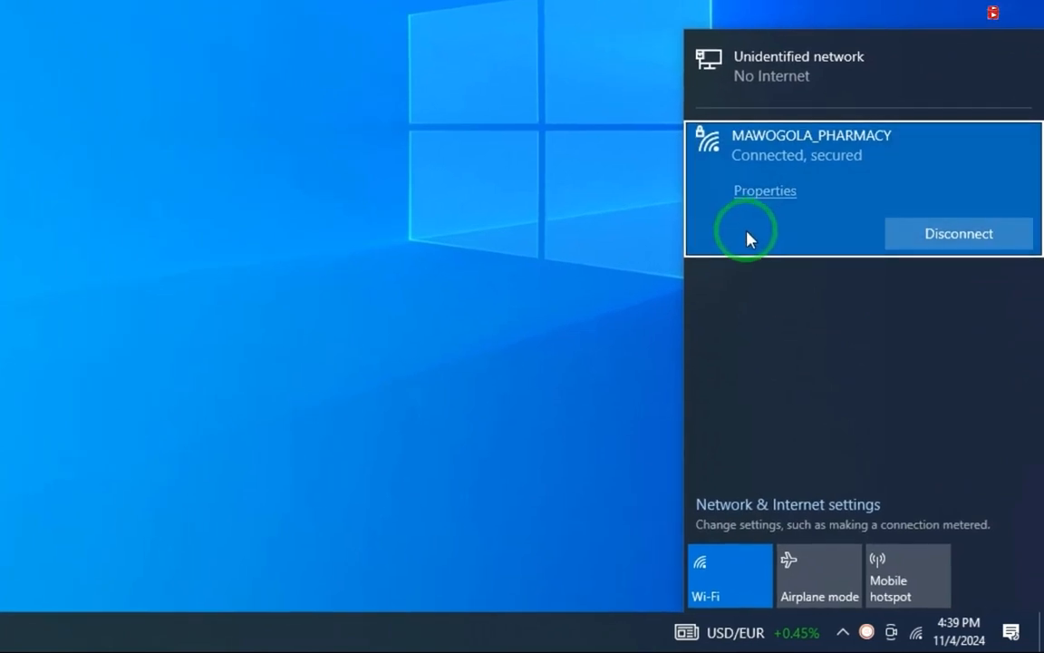
{"action": "mouse_move", "coordinate": [522, 399]}
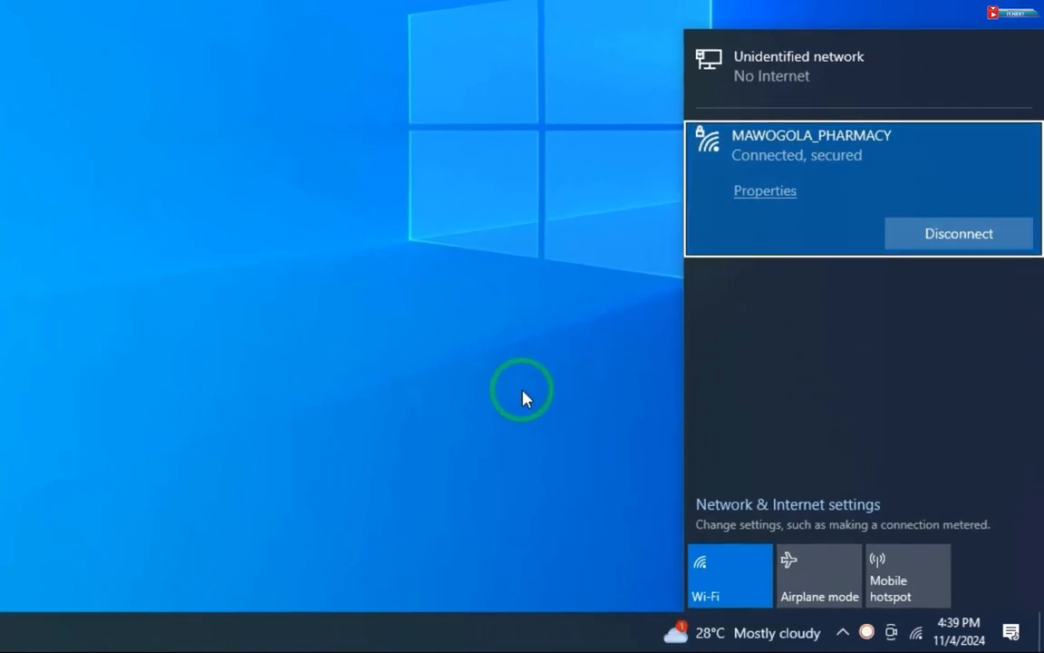